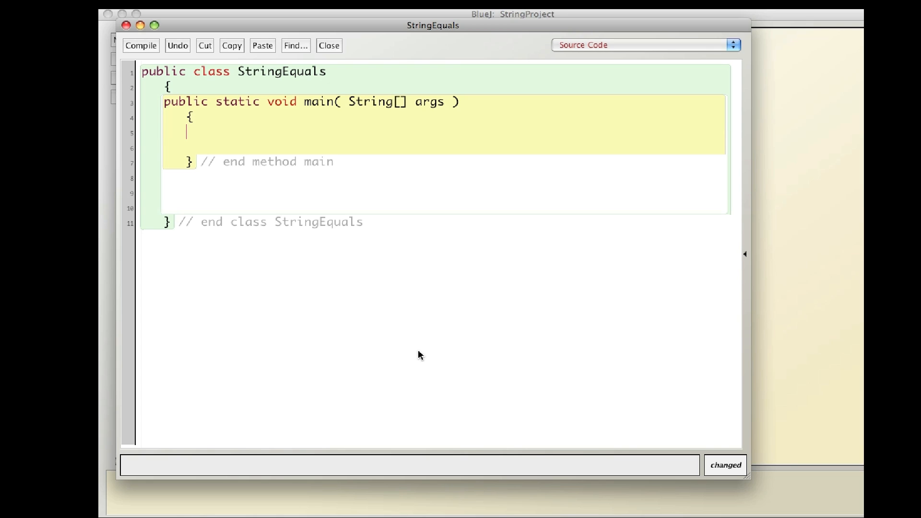
Declare int x = 3 and add an if (x == 3) block printing "We found 3!"
{"action": "type", "text": "int x -"}
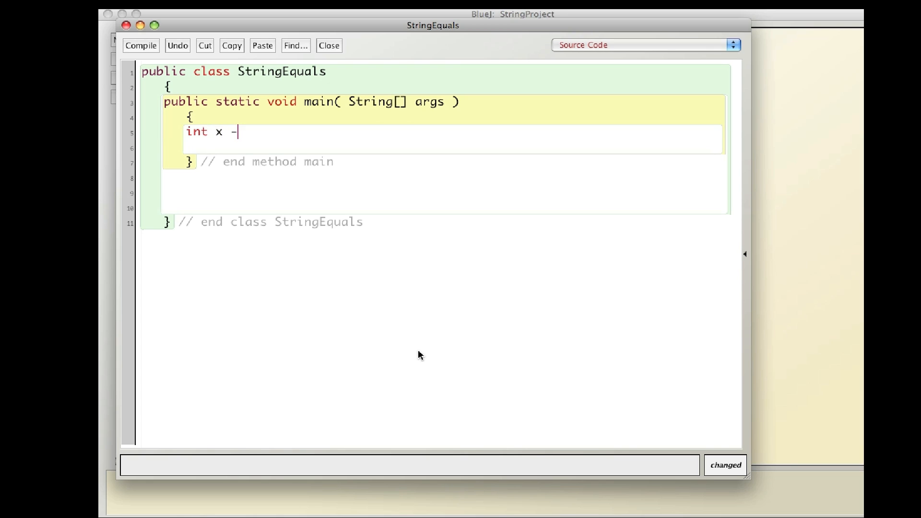
{"action": "type", "text": "= 3;"}
{"action": "type", "text": "if("}
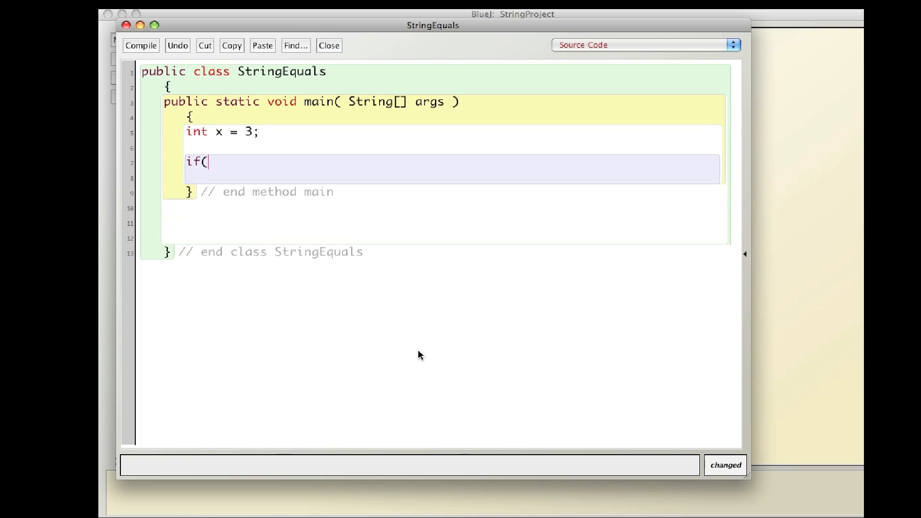
{"action": "type", "text": "x == 3 )"}
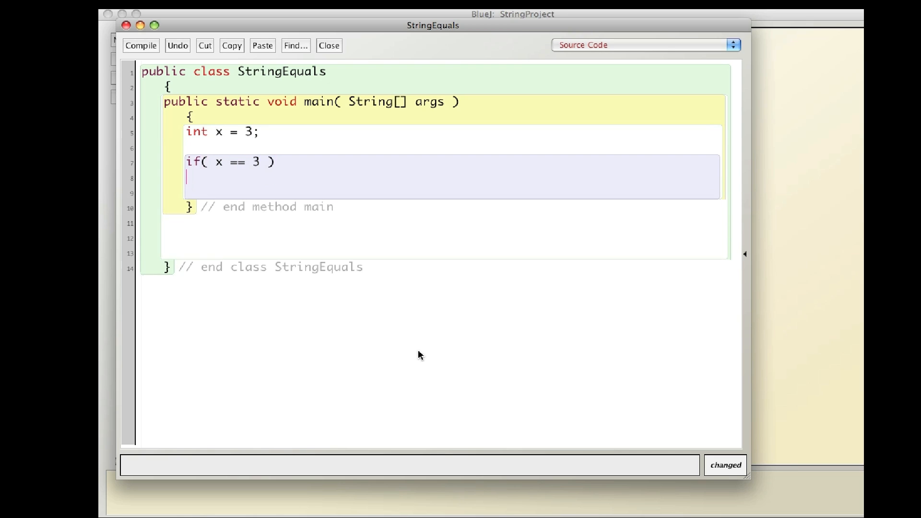
{"action": "type", "text": "{"}
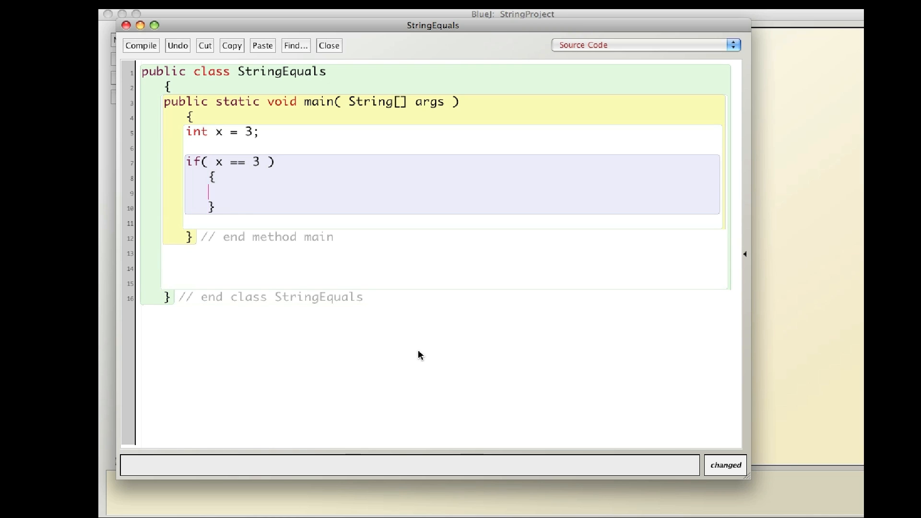
{"action": "type", "text": "Syst"}
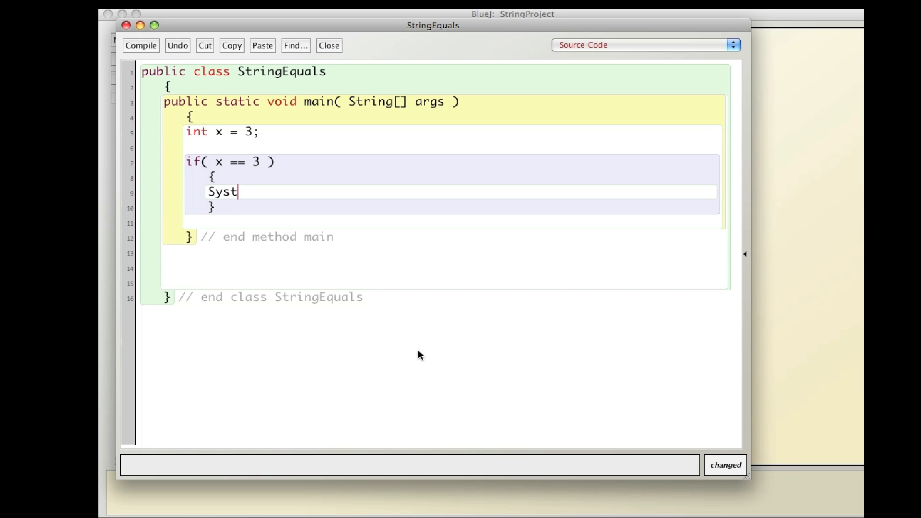
{"action": "type", "text": "em."}
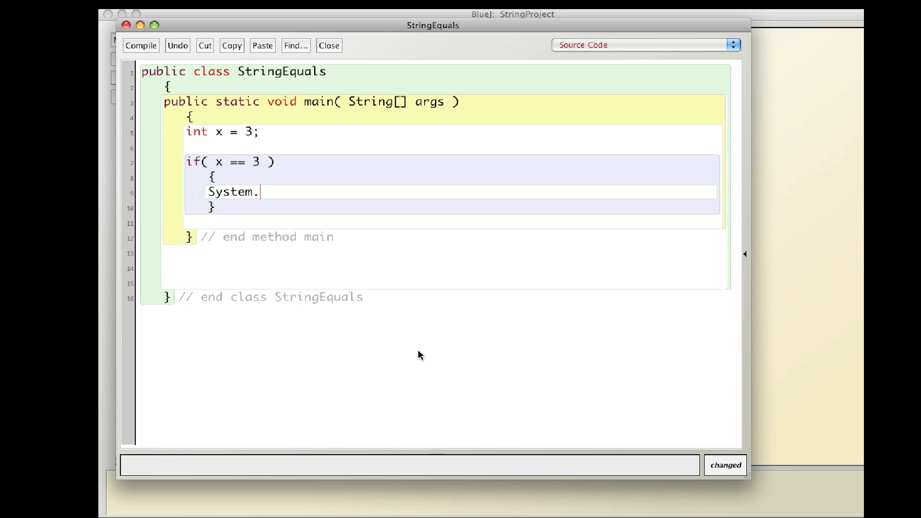
{"action": "type", "text": "out."}
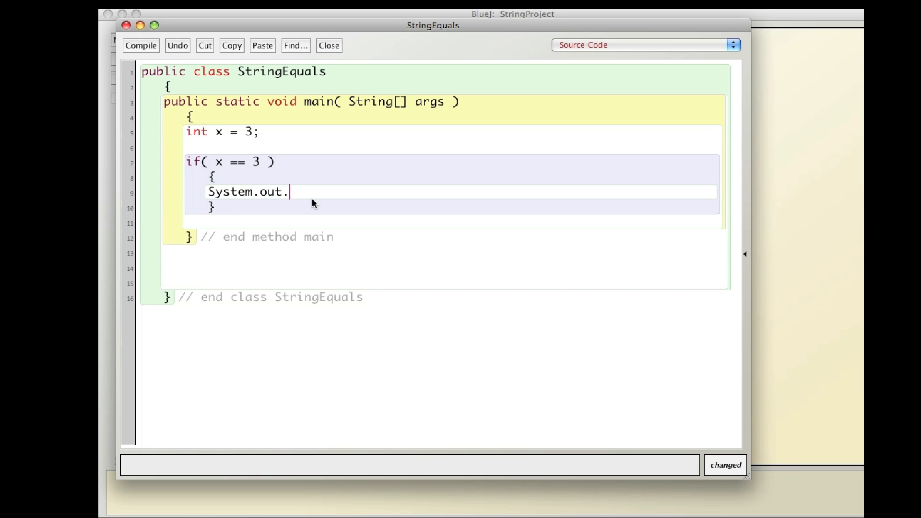
{"action": "type", "text": "println("}
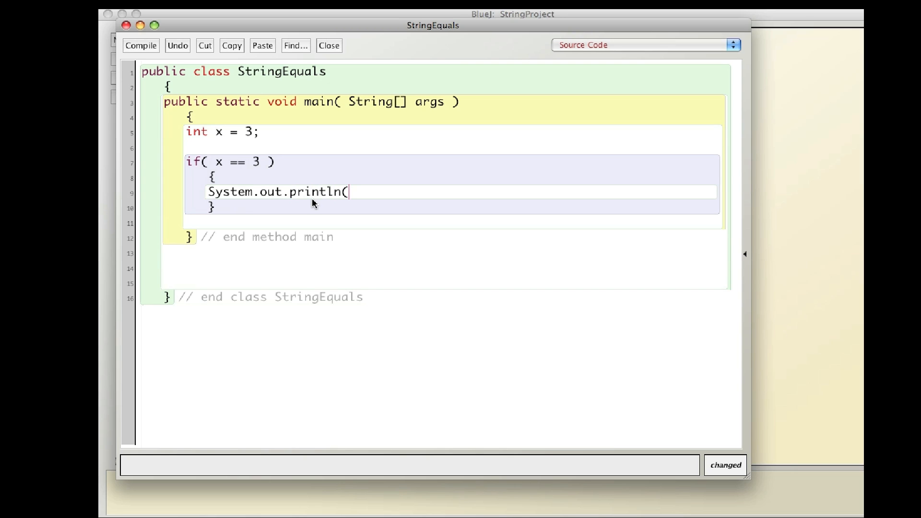
{"action": "type", "text": "\"We"}
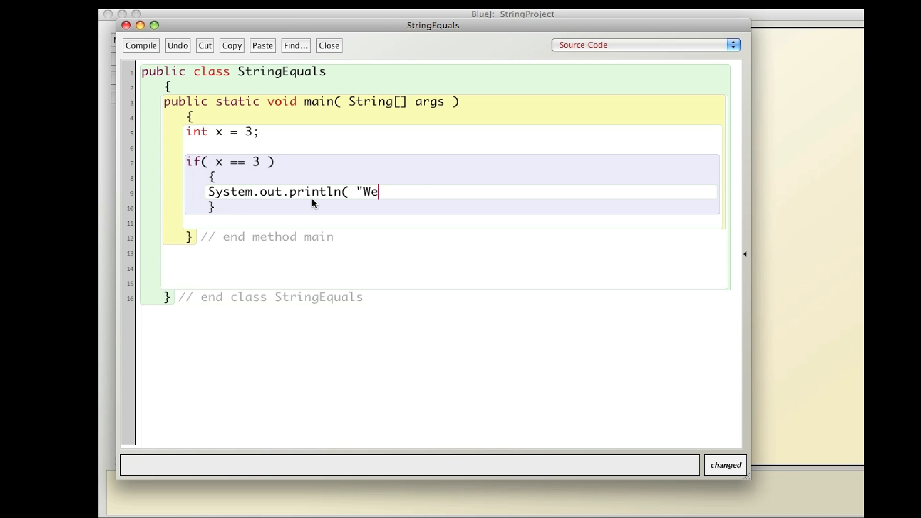
{"action": "type", "text": "found 3!"}
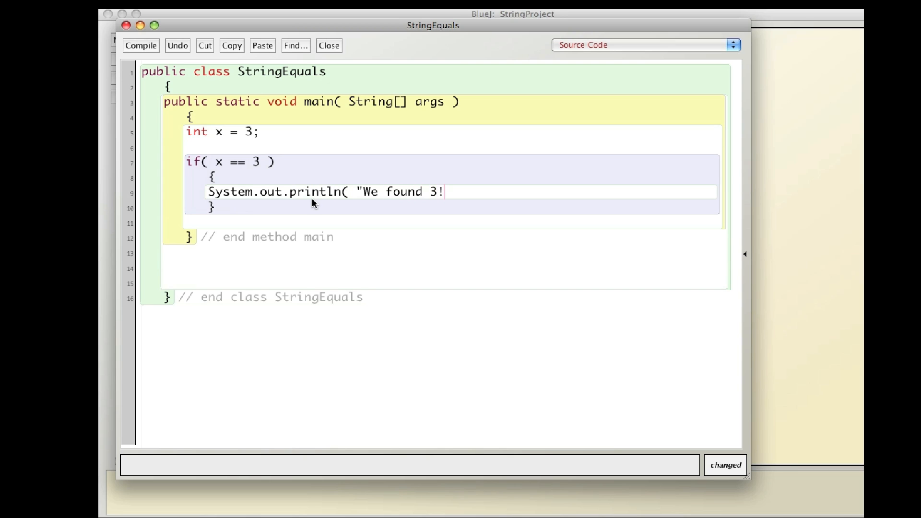
{"action": "type", "text": "\" );"}
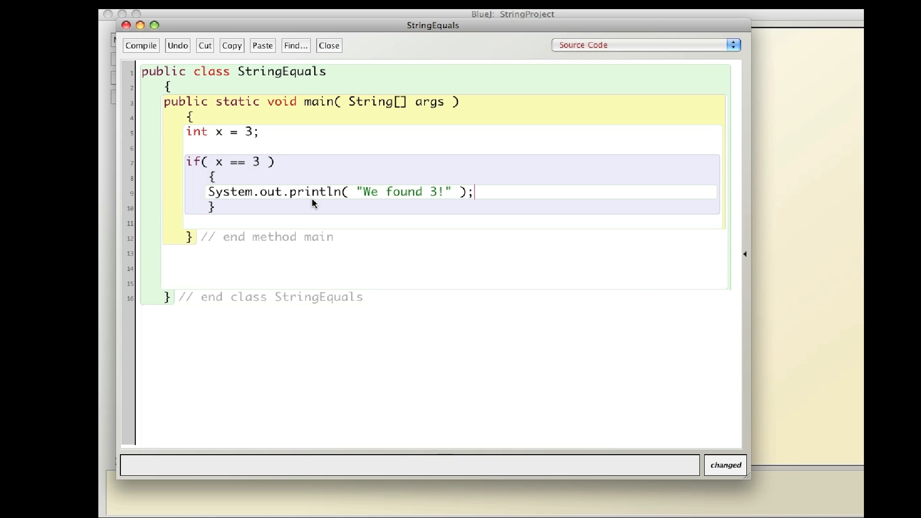
Change x's initial value from 3 to 4, recompile StringEquals, and run main
{"action": "left_click", "coordinate": [218, 162]}
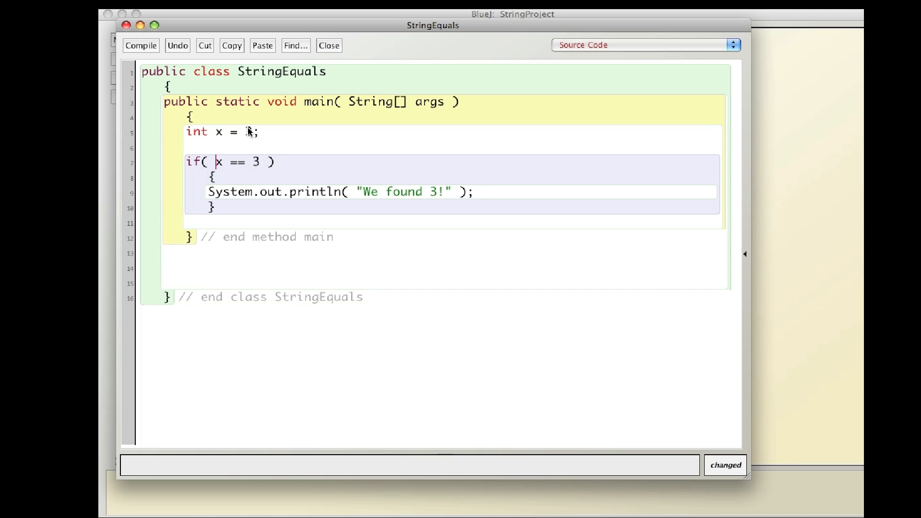
{"action": "left_click", "coordinate": [141, 45]}
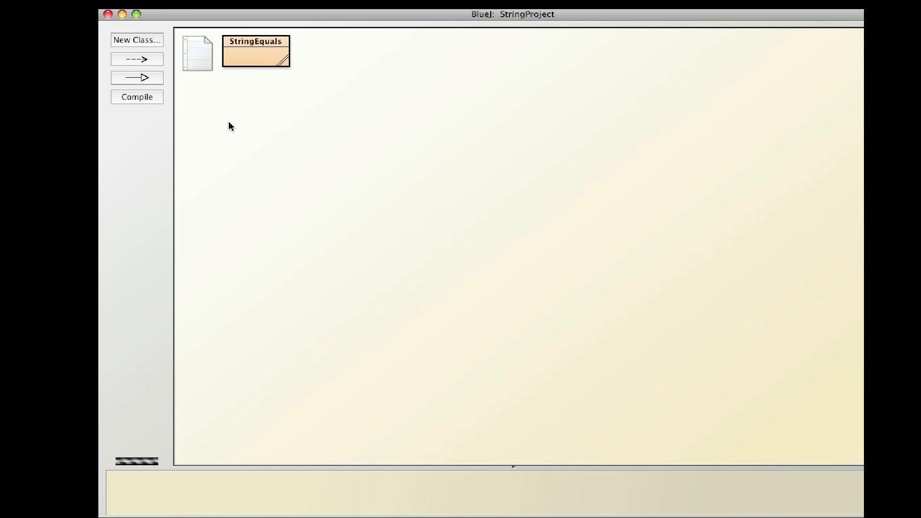
{"action": "double_click", "coordinate": [255, 51]}
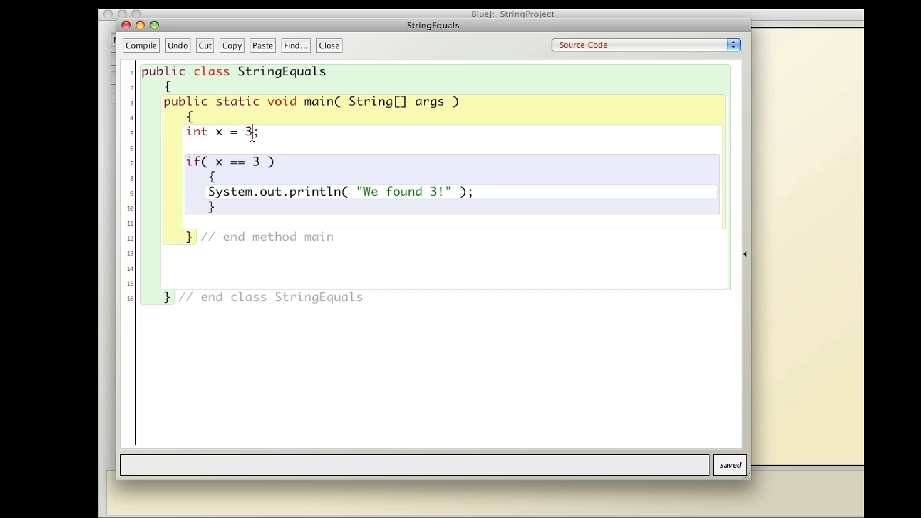
{"action": "type", "text": "4"}
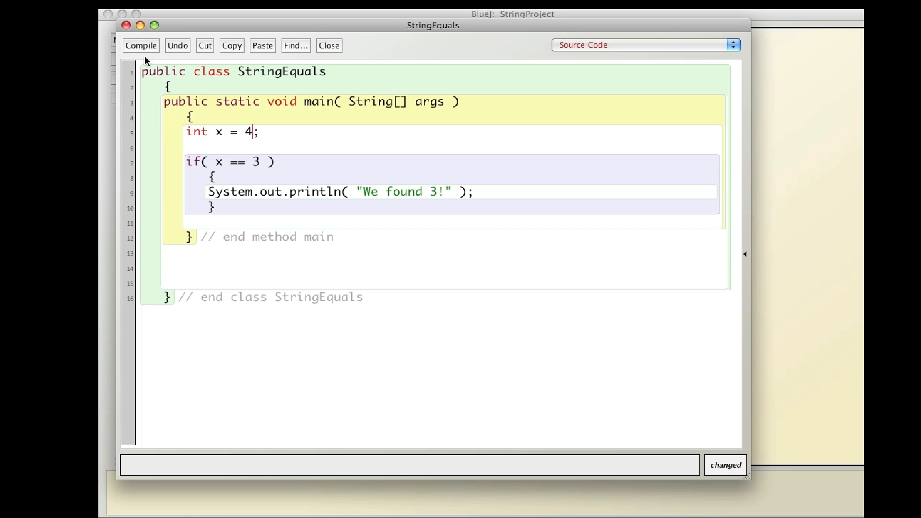
{"action": "left_click", "coordinate": [328, 45]}
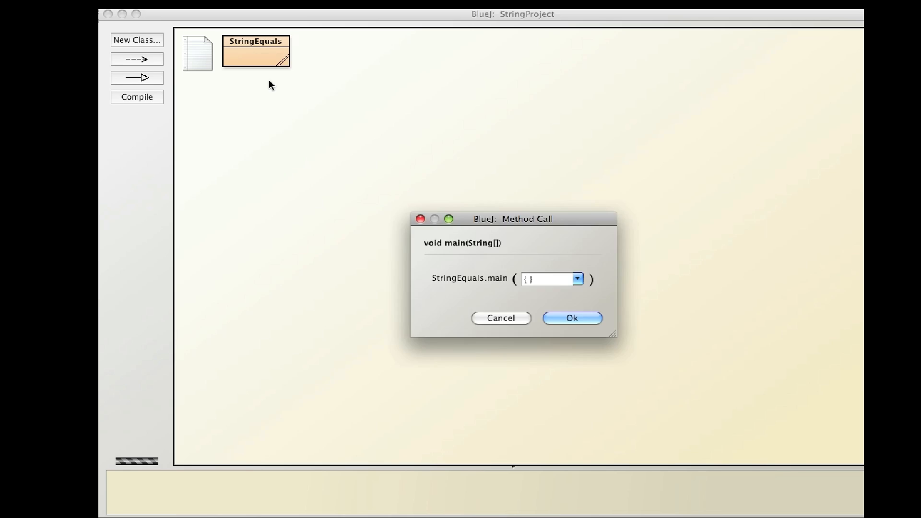
{"action": "left_click", "coordinate": [571, 318]}
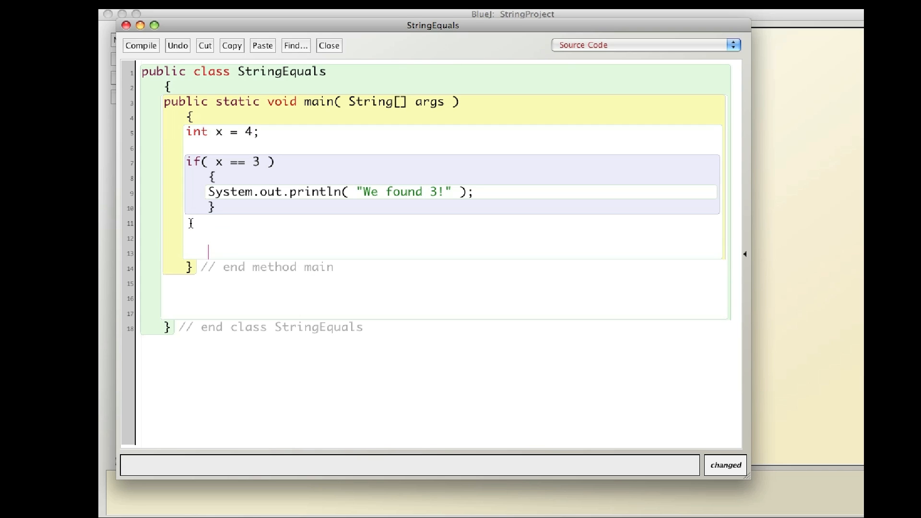
Declare String artist = new String("Michael Jackson")
{"action": "type", "text": "St"}
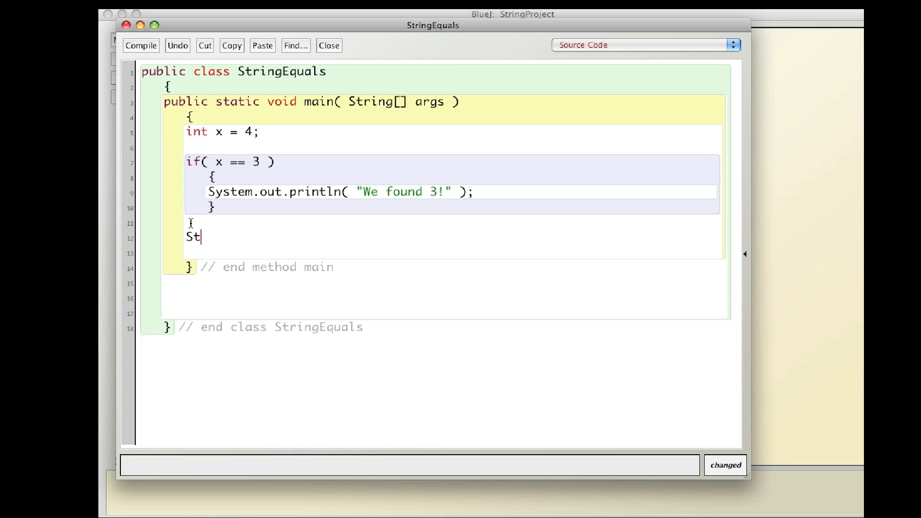
{"action": "type", "text": "ring arti"}
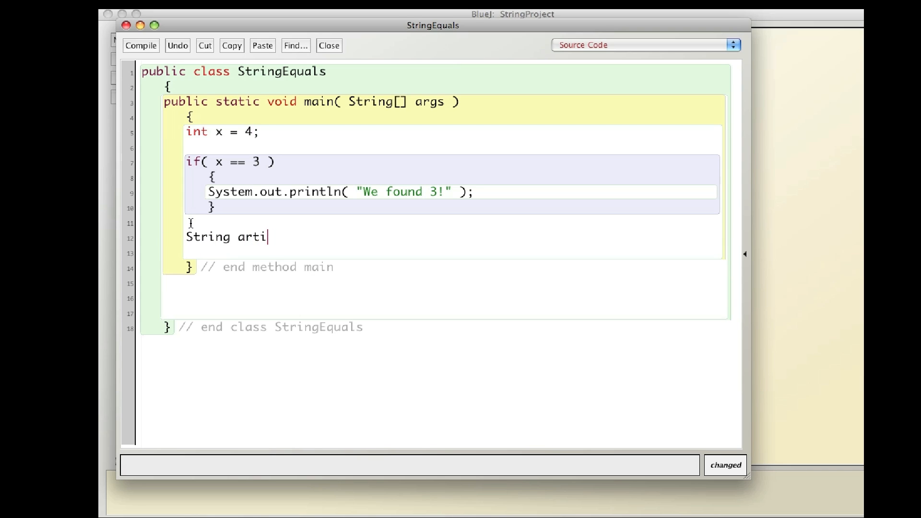
{"action": "type", "text": "st = new Strin"}
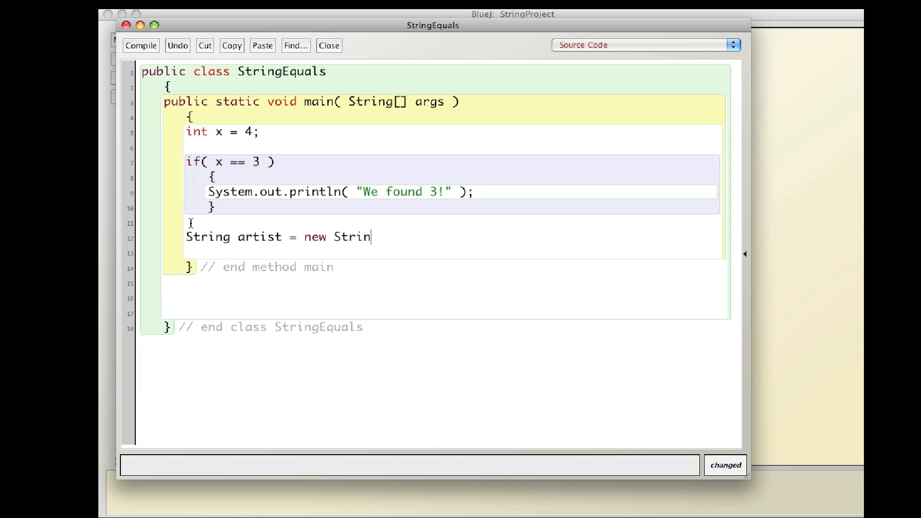
{"action": "type", "text": "g( \"Micha"}
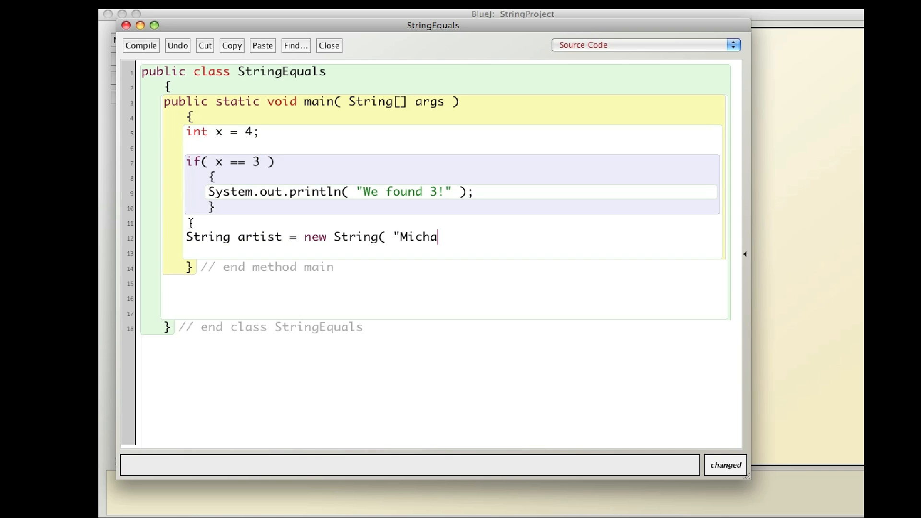
{"action": "type", "text": "el Jackson"}
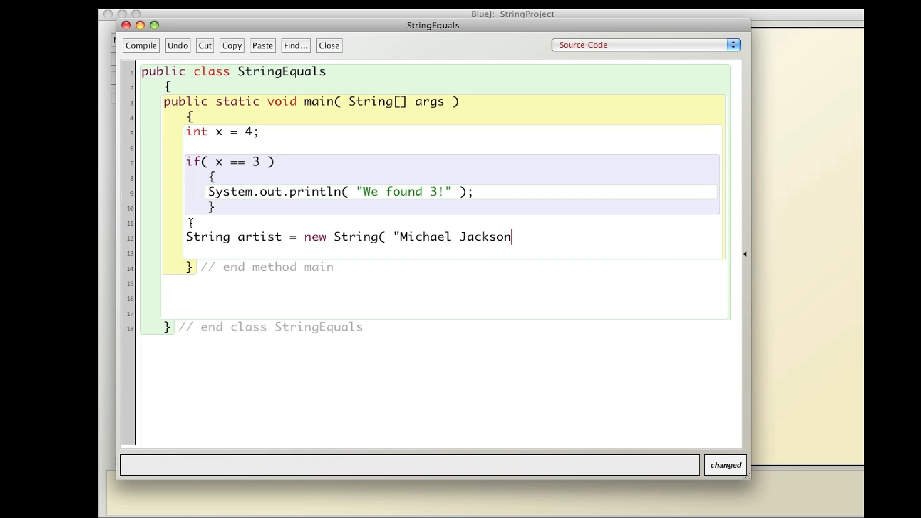
{"action": "type", "text": "\" );"}
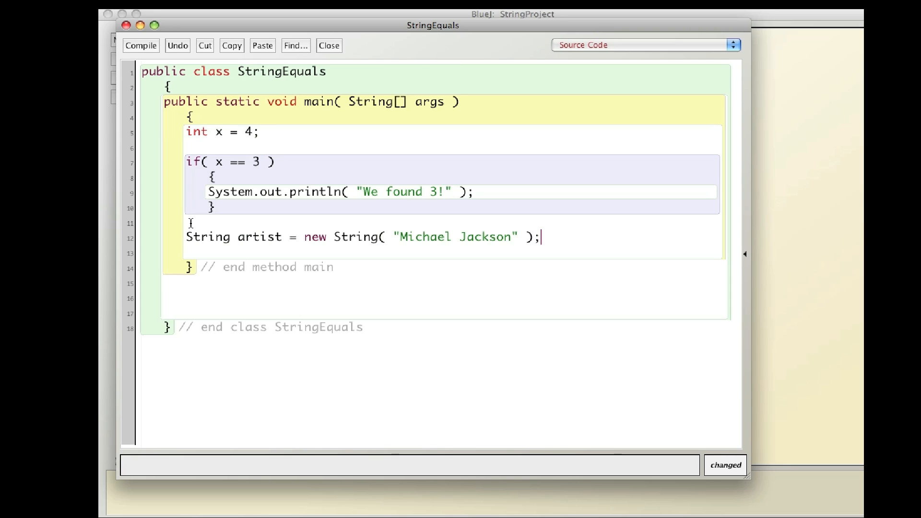
Add an if block for artist.equals("Michael Jackson") printing "We found Michael!", marked // end if
{"action": "type", "text": "if"}
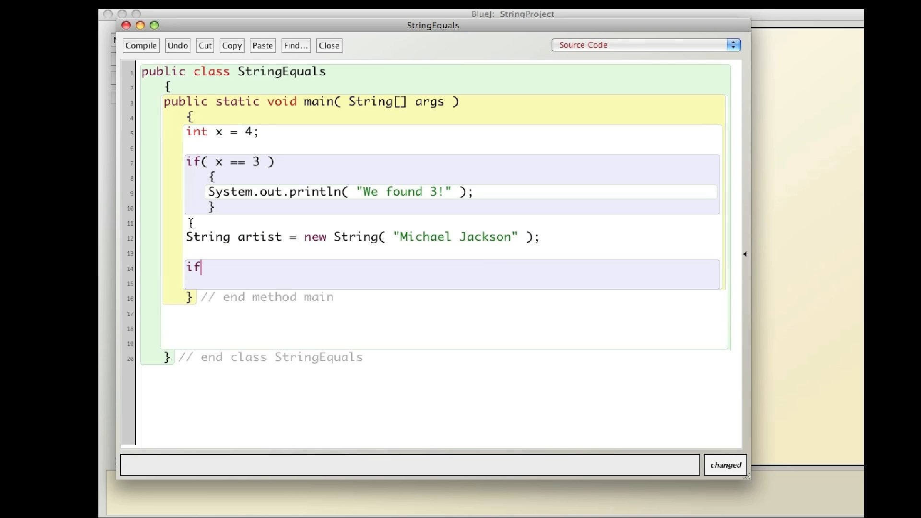
{"action": "type", "text": "("}
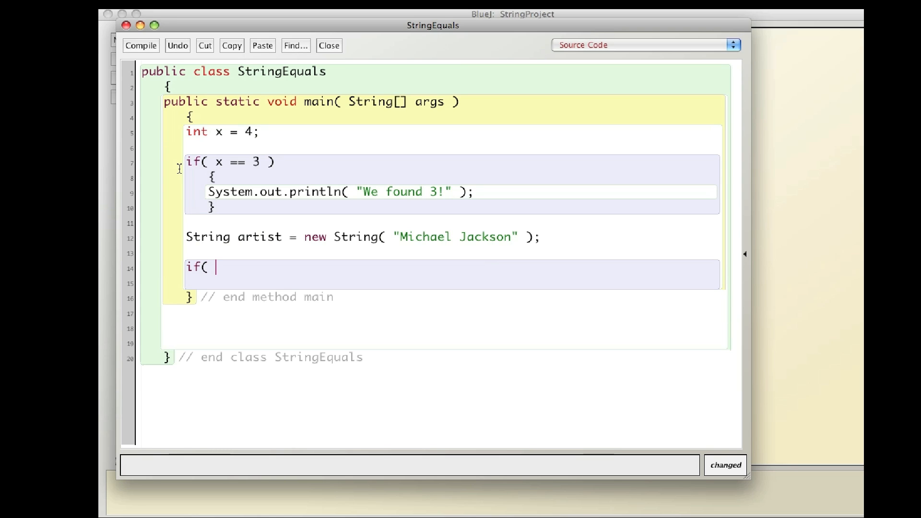
{"action": "type", "text": "artist."}
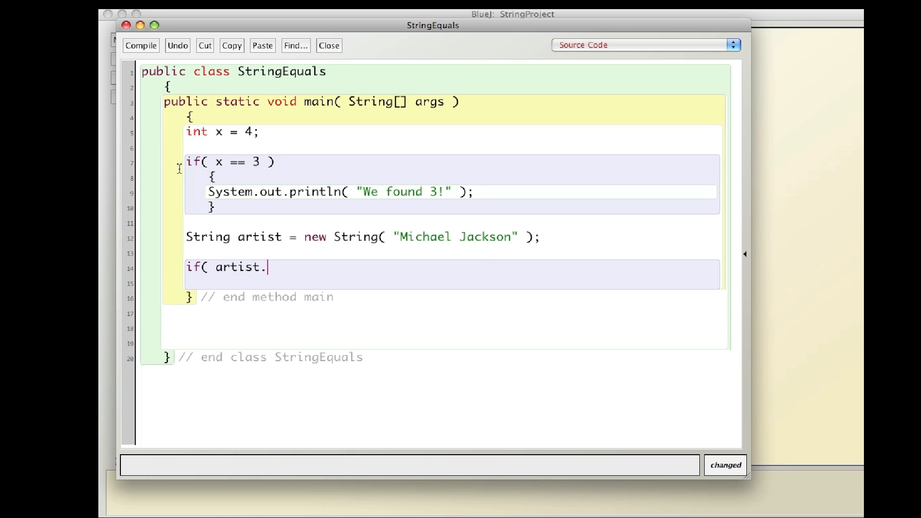
{"action": "type", "text": "equals( \""}
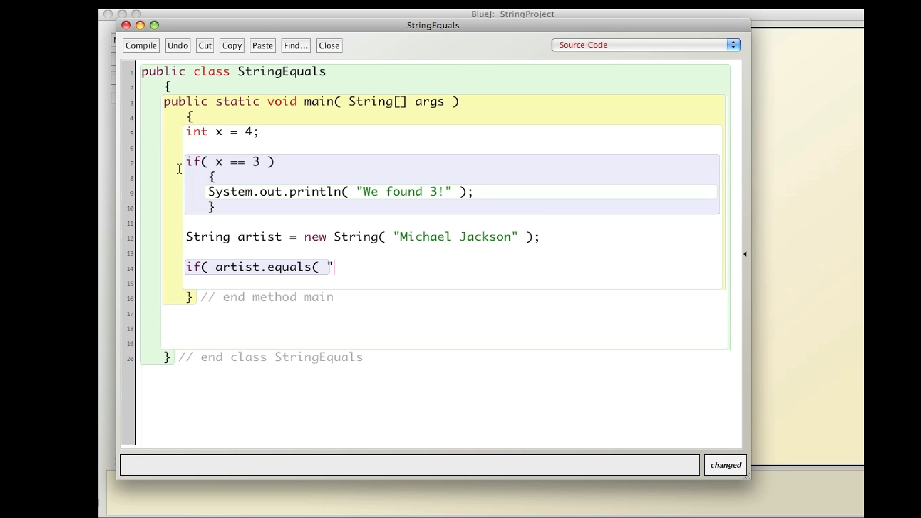
{"action": "type", "text": "Michael Ja"}
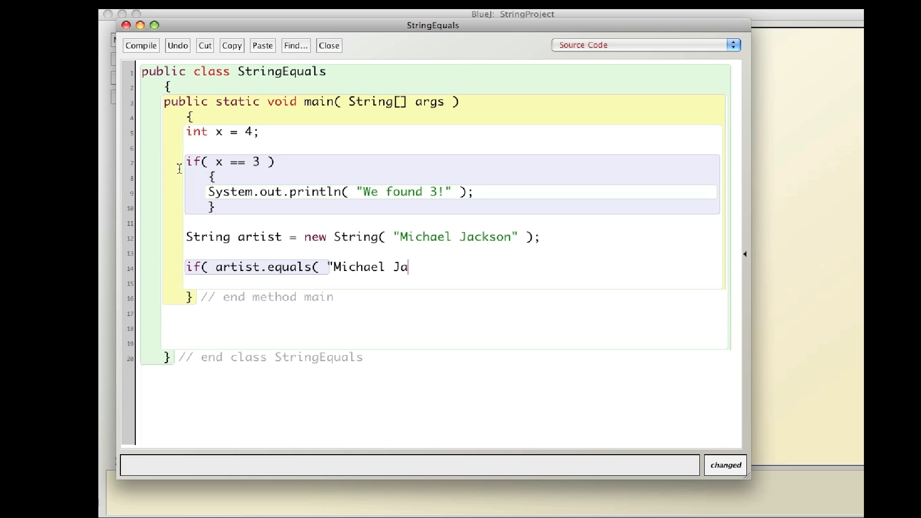
{"action": "type", "text": "ckson\")"}
{"action": "type", "text": "{"}
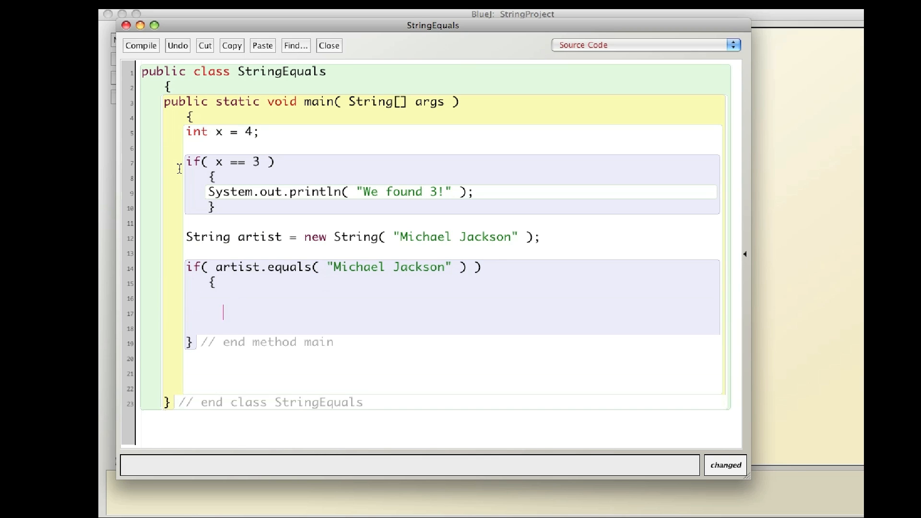
{"action": "type", "text": "} // e"}
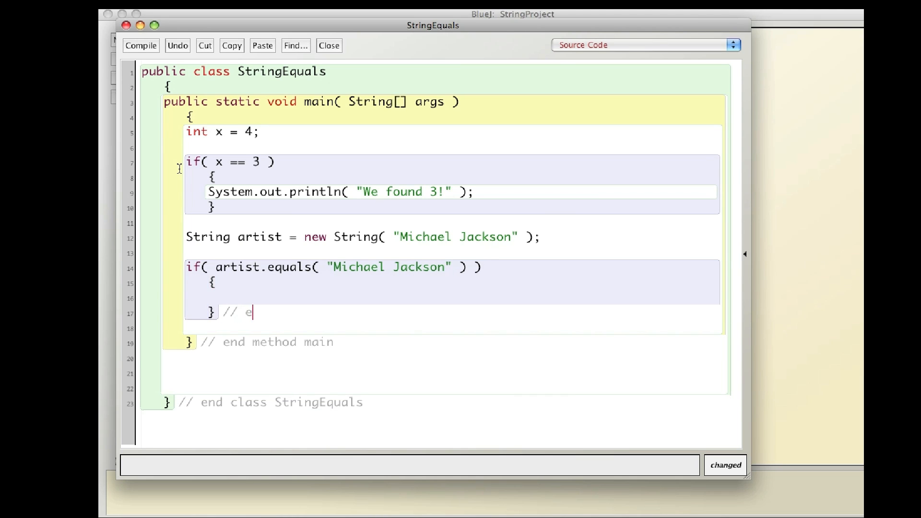
{"action": "type", "text": "nd if"}
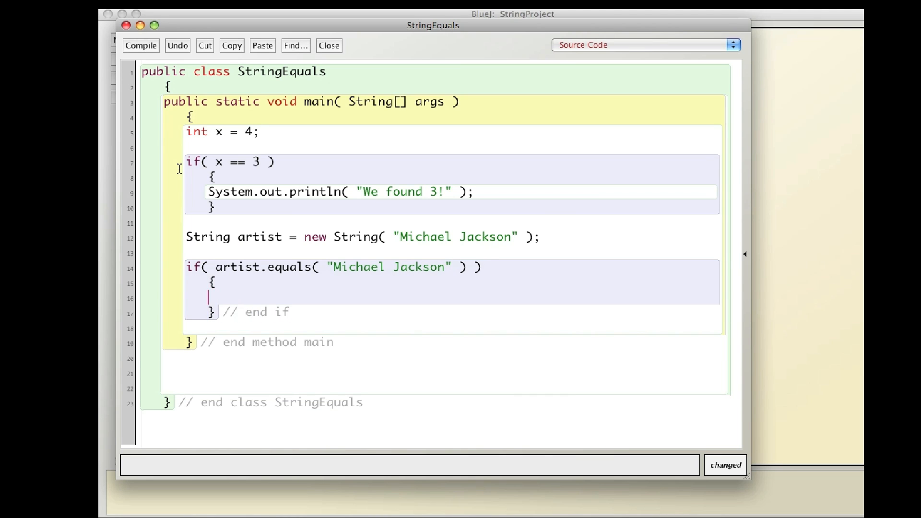
{"action": "type", "text": "System.out"}
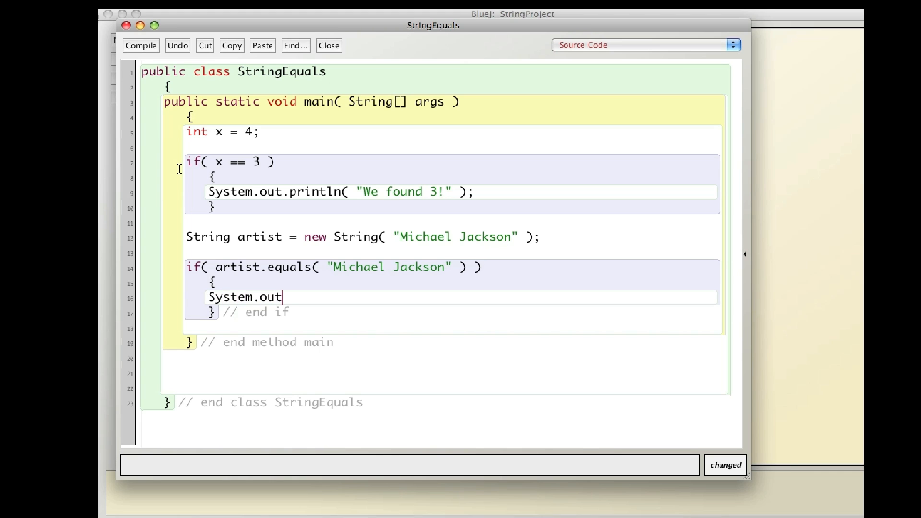
{"action": "type", "text": ".println"}
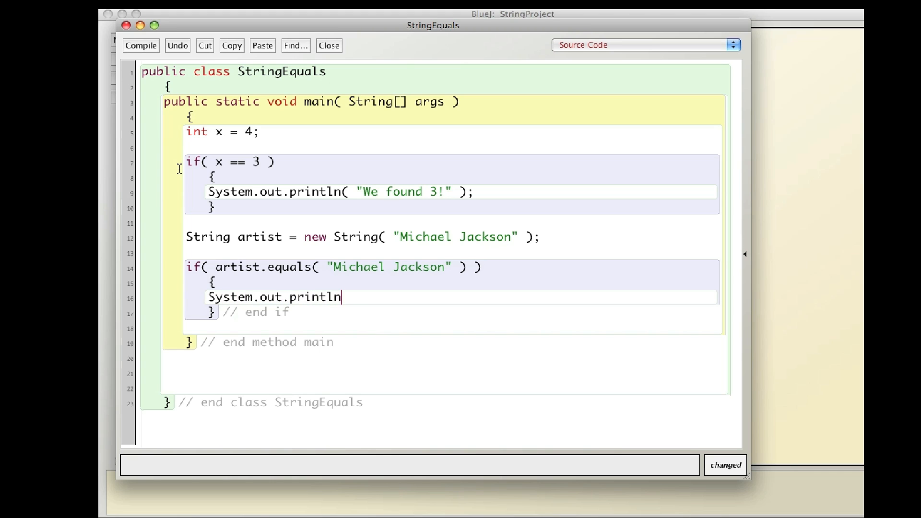
{"action": "type", "text": "( \"We found Michael!"}
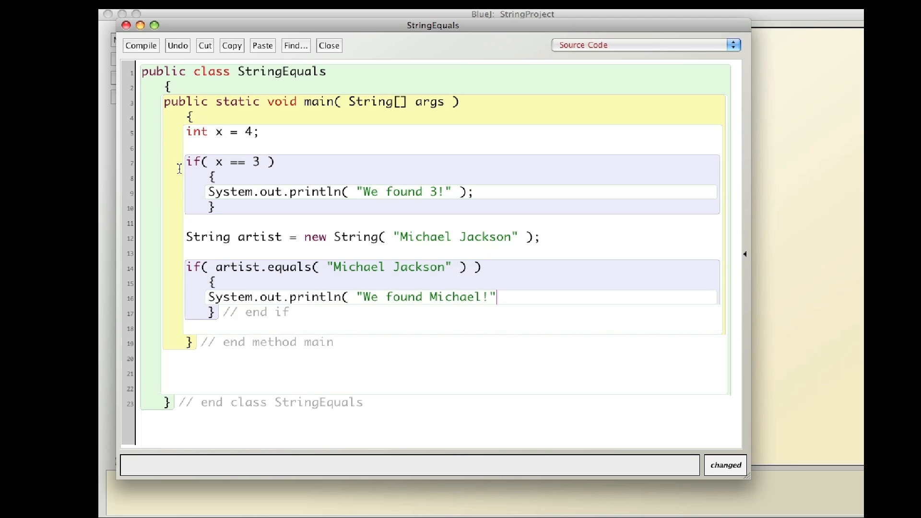
{"action": "type", "text": ");"}
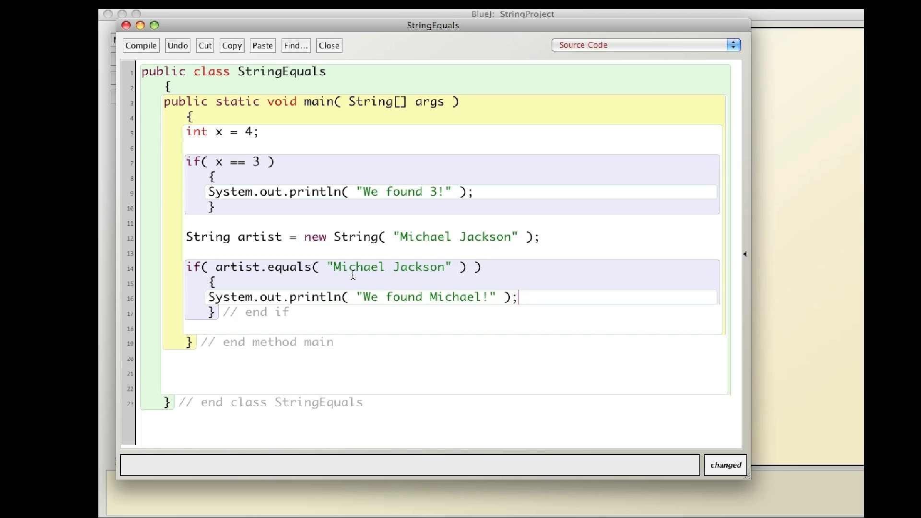
{"action": "mouse_move", "coordinate": [386, 270]}
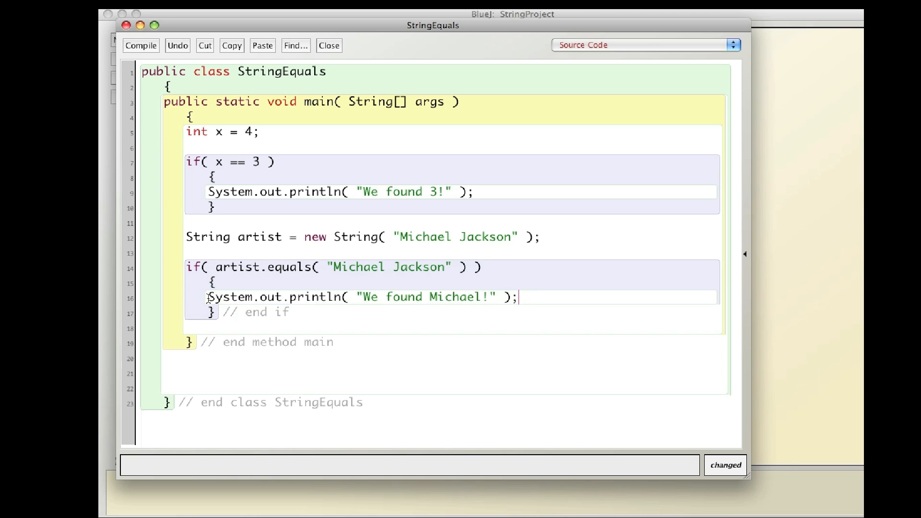
Compile StringEquals, run main to print "We found Michael!", and close the terminal
{"action": "left_click", "coordinate": [141, 45]}
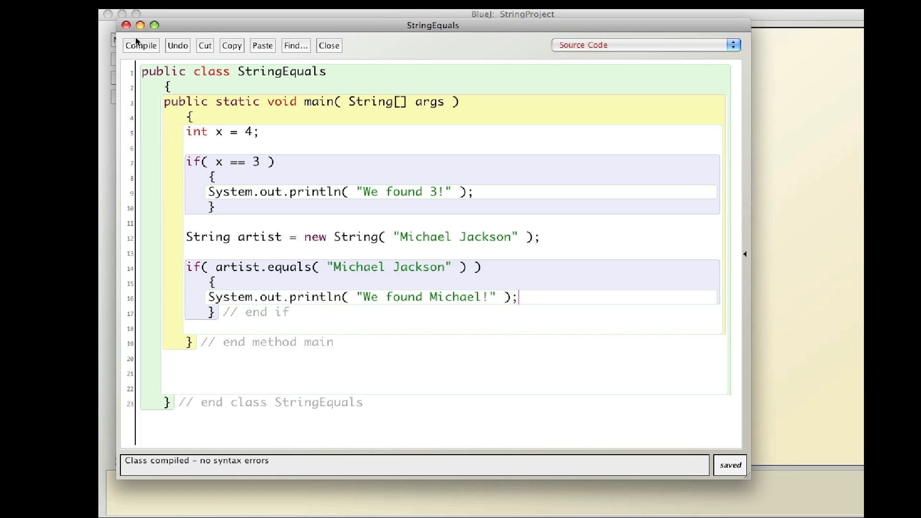
{"action": "right_click", "coordinate": [256, 52]}
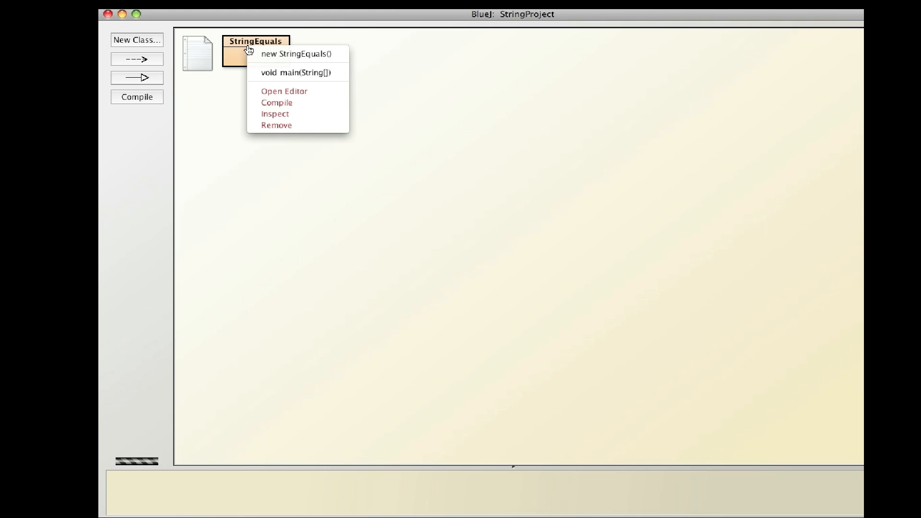
{"action": "left_click", "coordinate": [296, 73]}
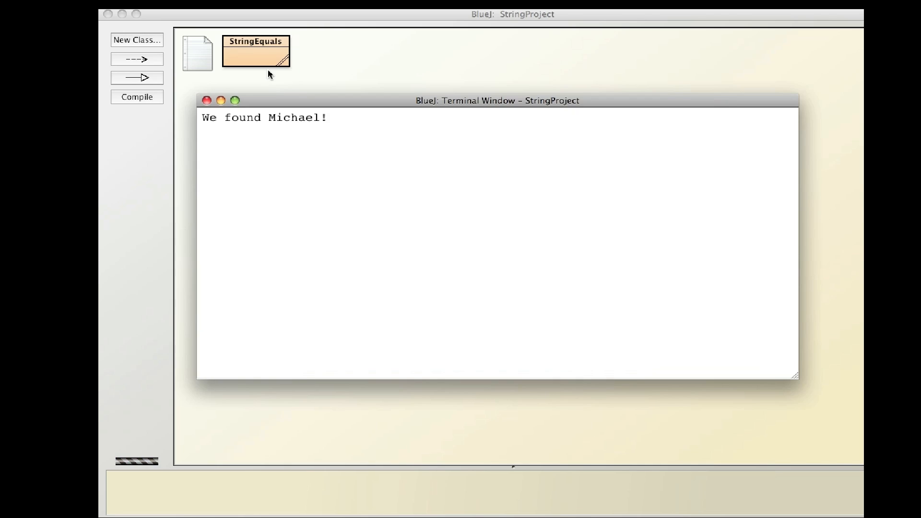
{"action": "left_click", "coordinate": [207, 100]}
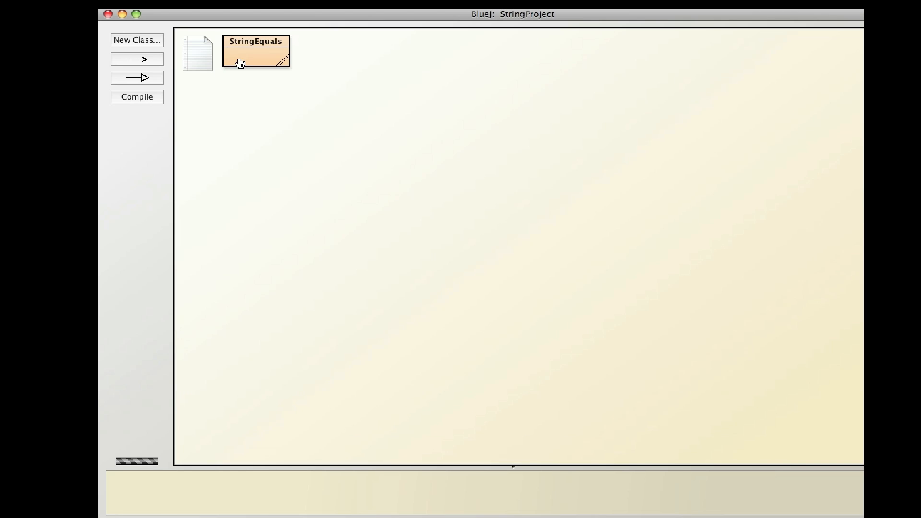
Open the StringEquals source code in the editor
{"action": "double_click", "coordinate": [255, 53]}
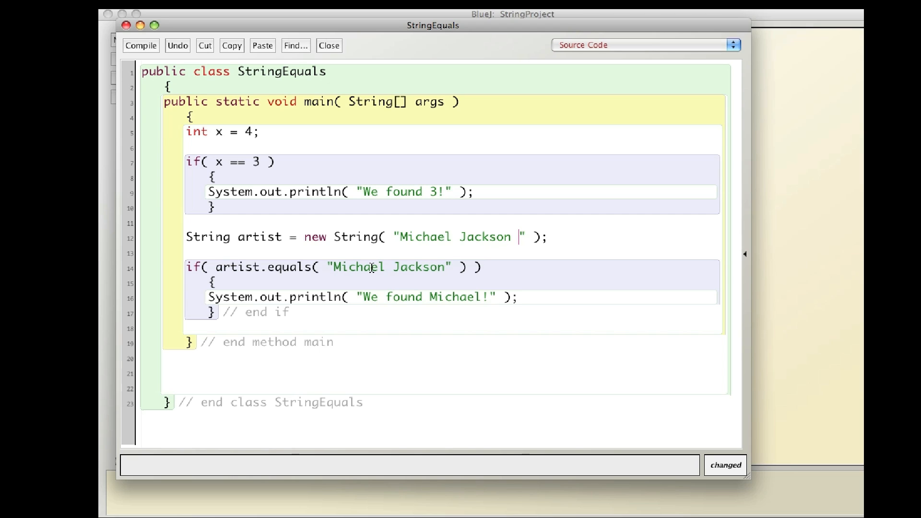
{"action": "mouse_move", "coordinate": [486, 240]}
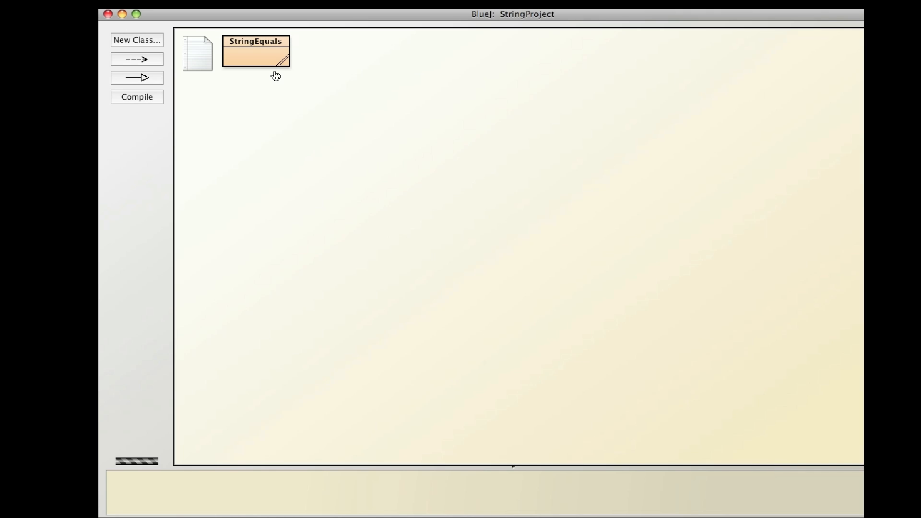
{"action": "mouse_move", "coordinate": [254, 63]}
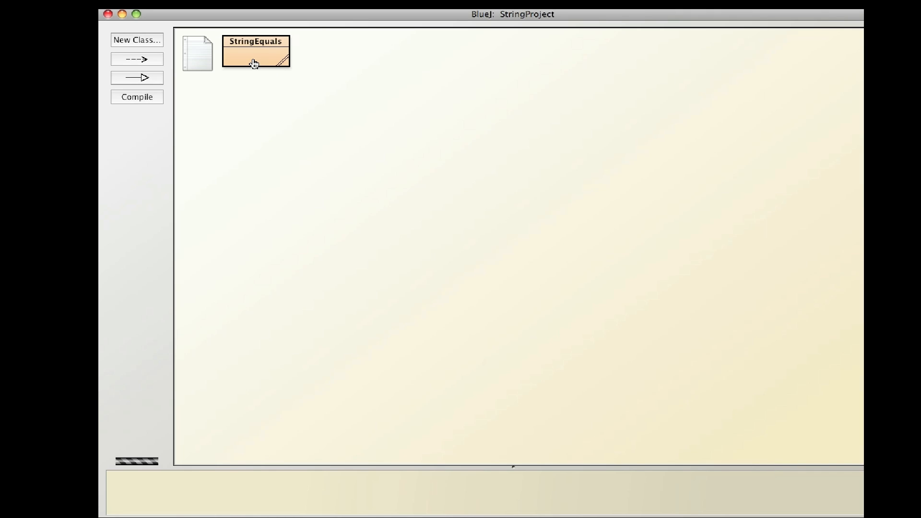
Reopen StringEquals, recompile it, rerun main, and open the source again
{"action": "double_click", "coordinate": [255, 52]}
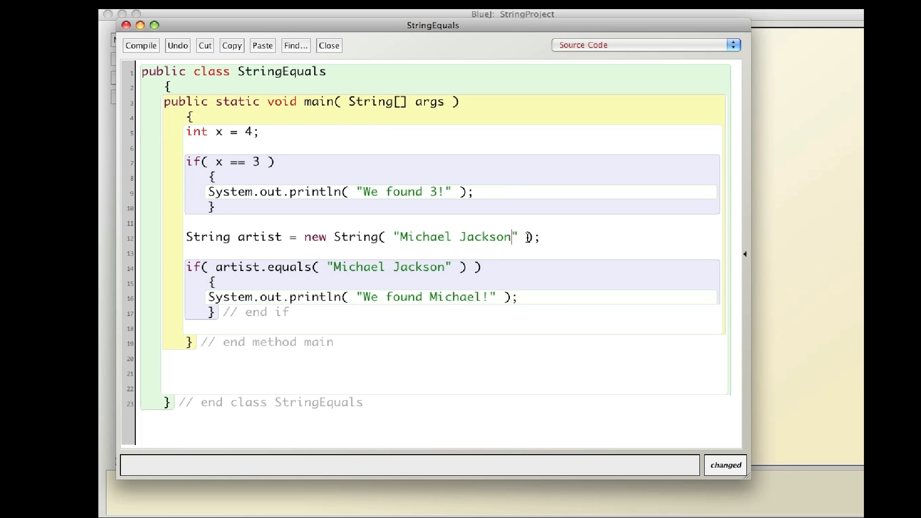
{"action": "left_click", "coordinate": [141, 45]}
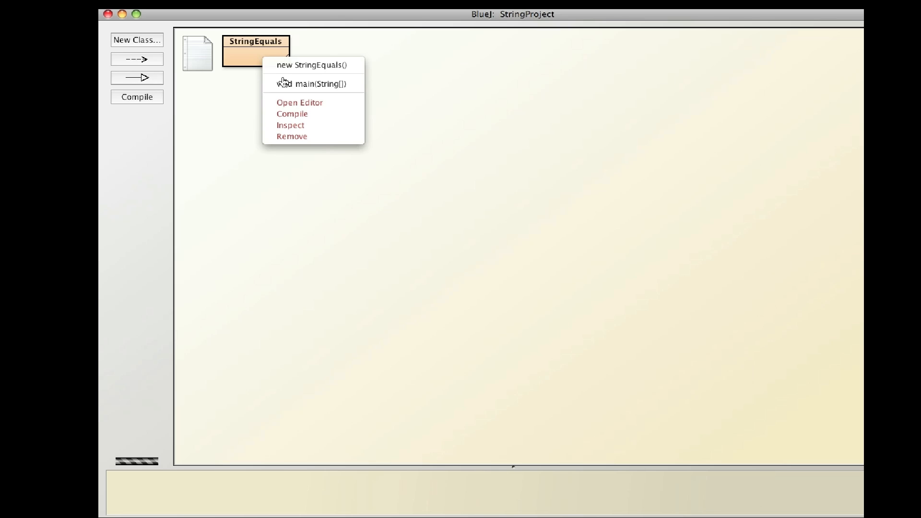
{"action": "left_click", "coordinate": [206, 107]}
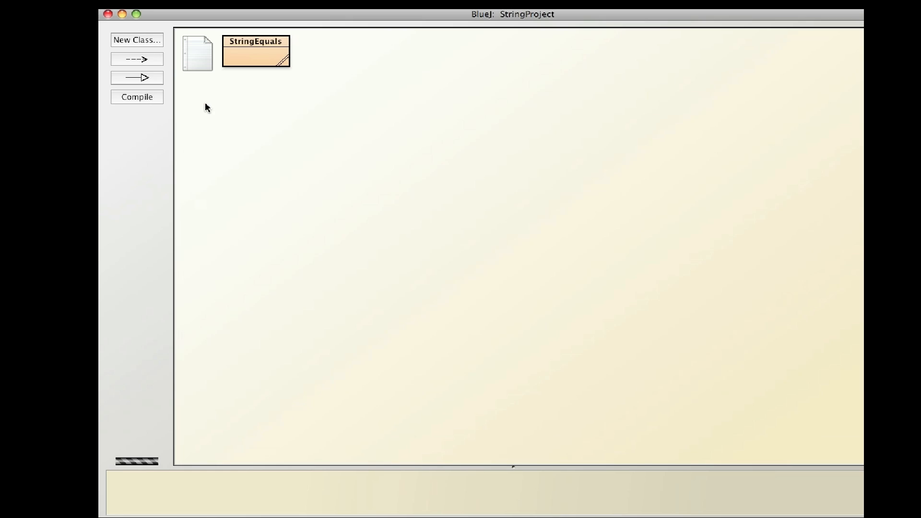
{"action": "double_click", "coordinate": [256, 51]}
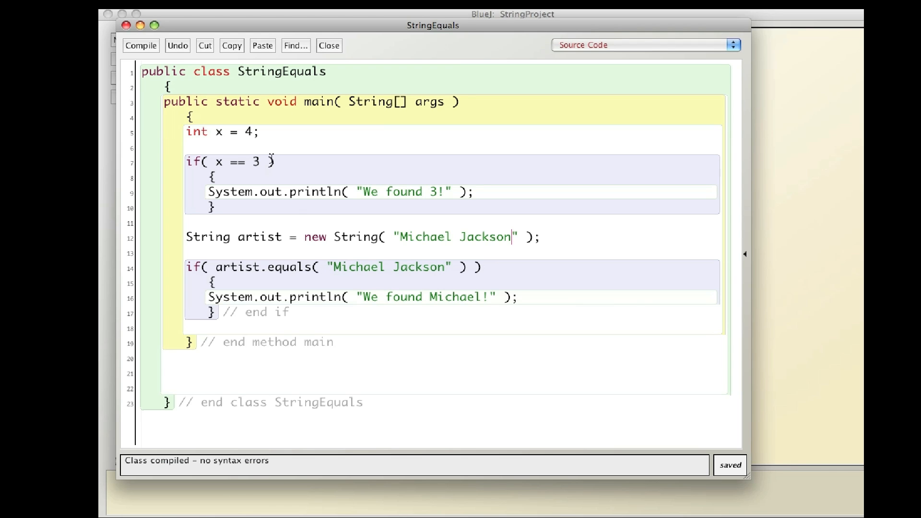
{"action": "mouse_move", "coordinate": [223, 268]}
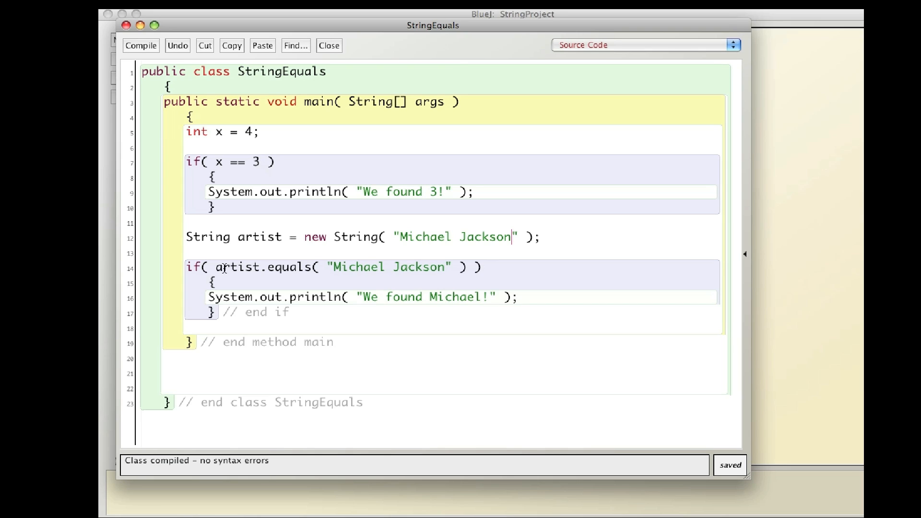
{"action": "mouse_move", "coordinate": [379, 266]}
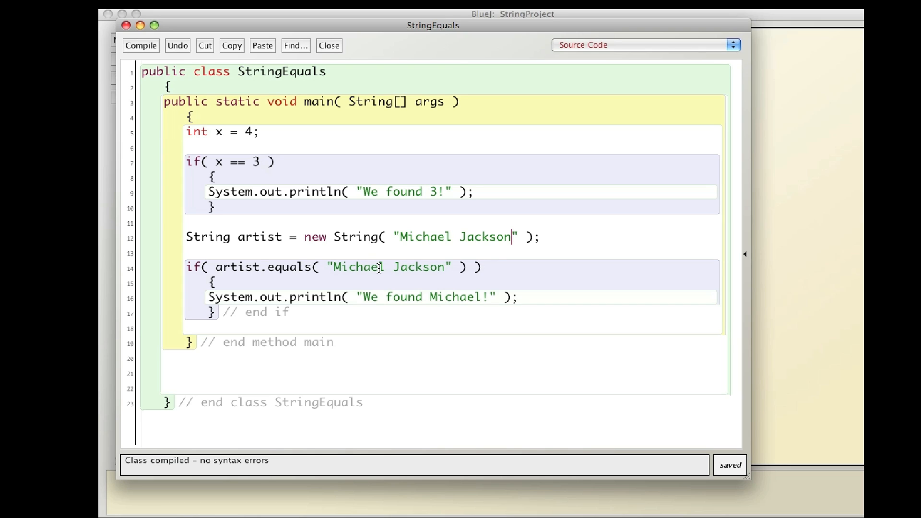
{"action": "mouse_move", "coordinate": [271, 278]}
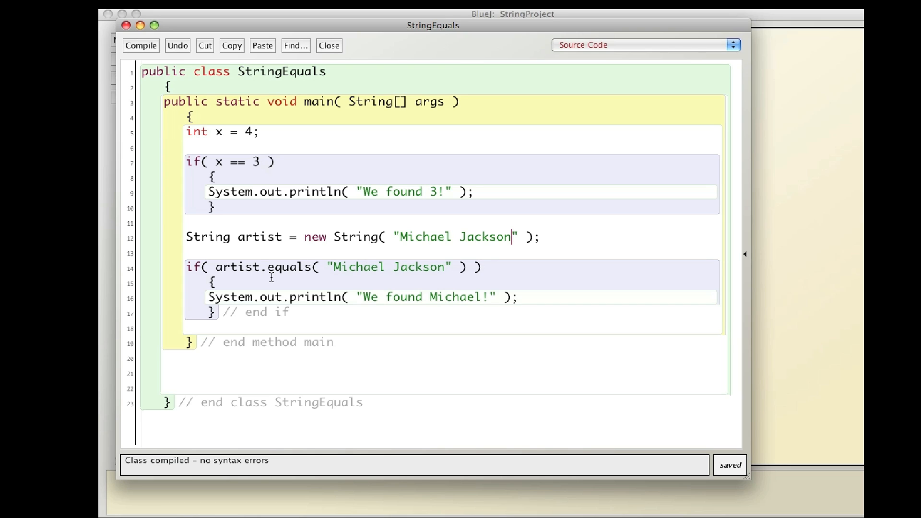